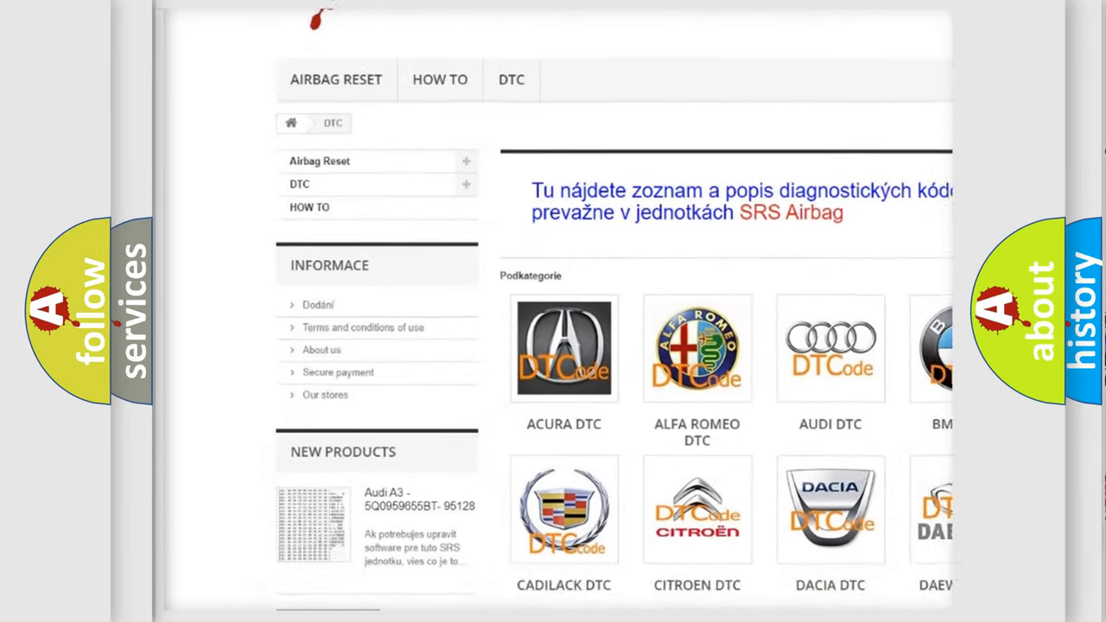
{"action": "scroll", "scroll_direction": "down", "scroll_amount": 3}
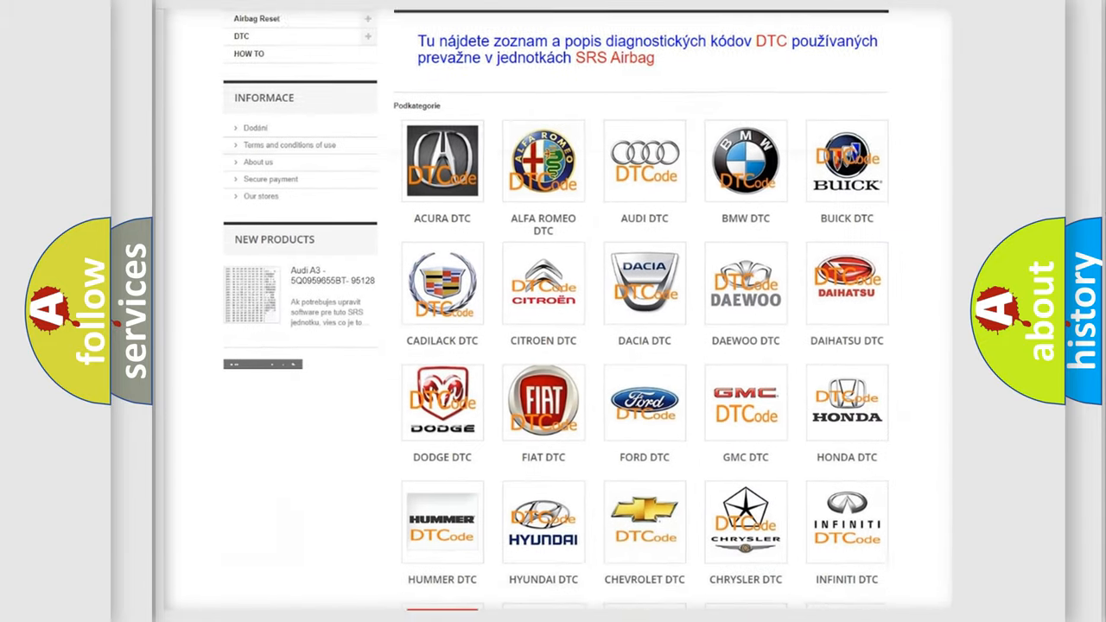
{"action": "scroll", "scroll_direction": "down", "scroll_amount": 3}
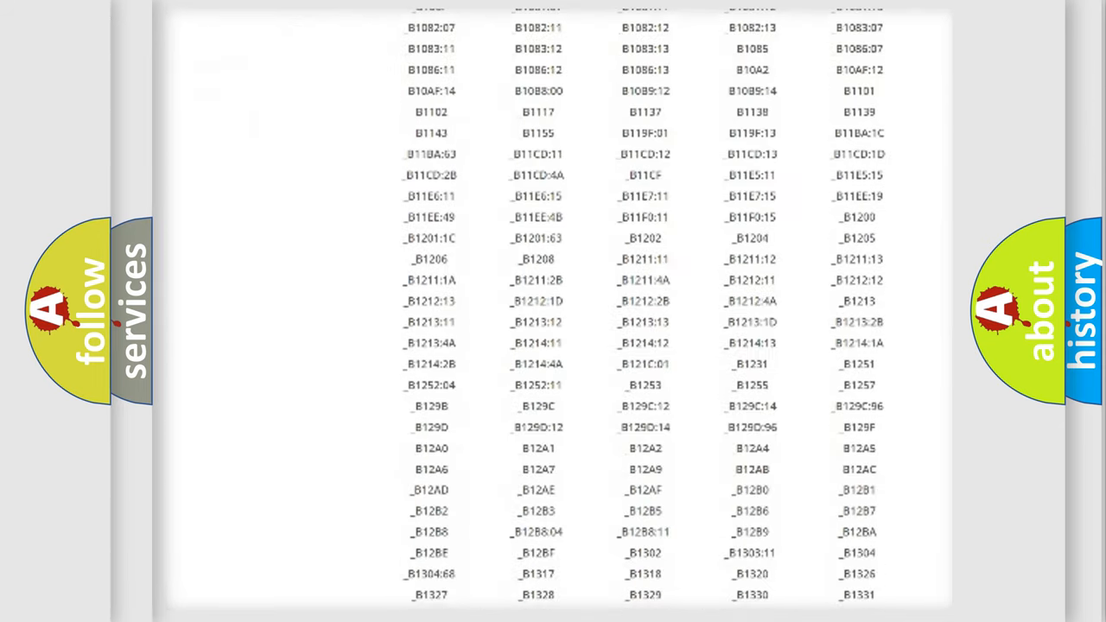
{"action": "scroll", "scroll_direction": "down", "scroll_amount": 3}
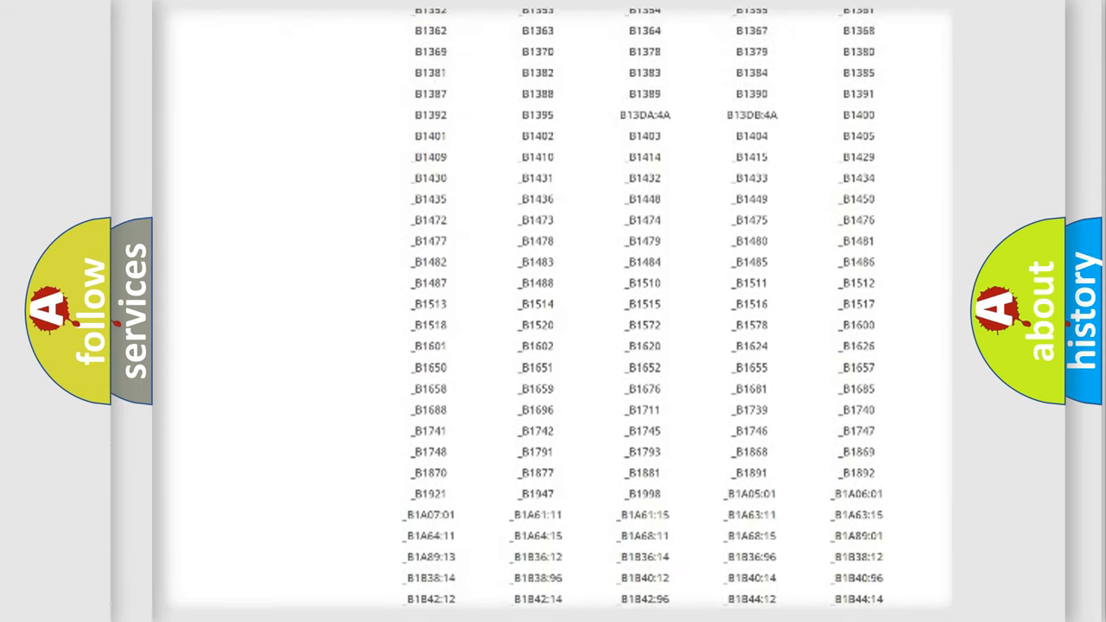